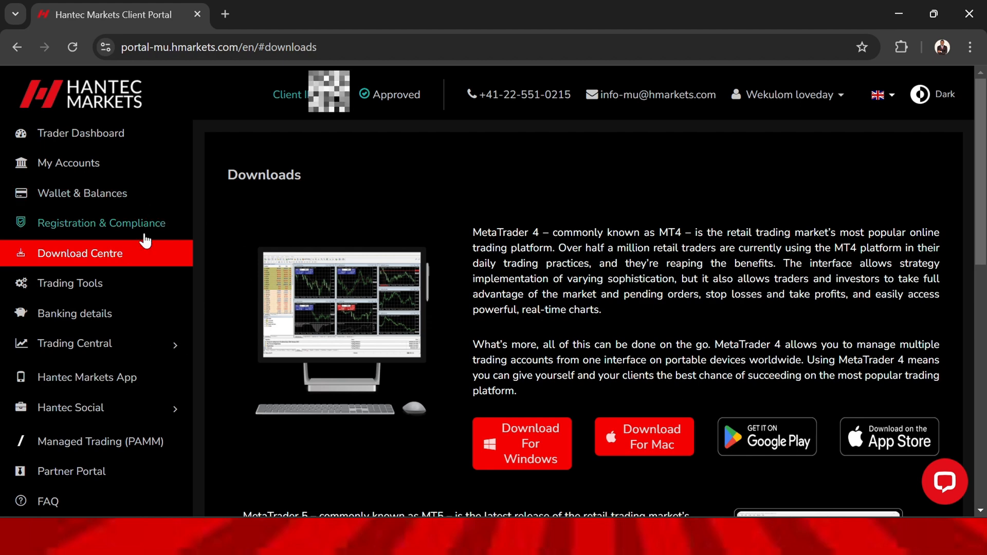
mouse_move(410, 165)
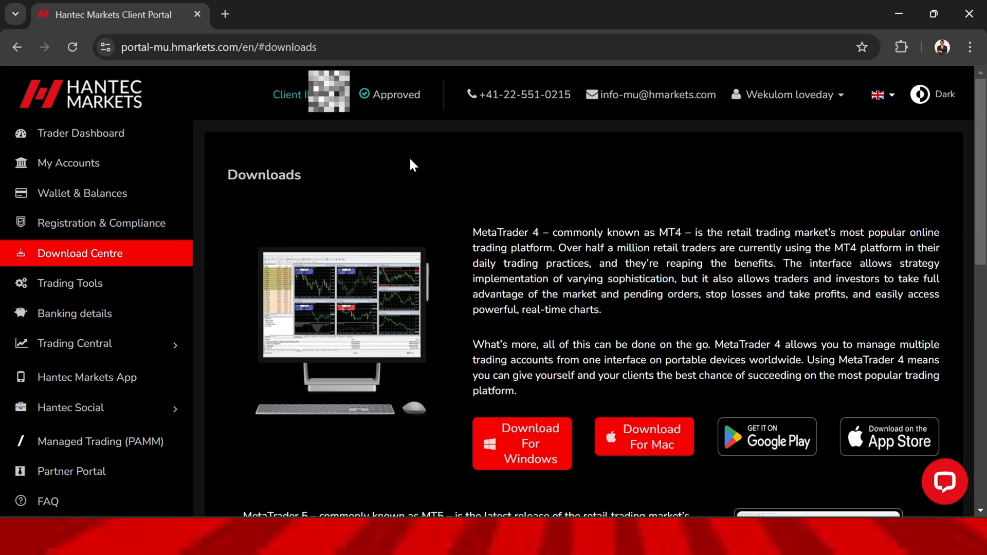
mouse_move(441, 172)
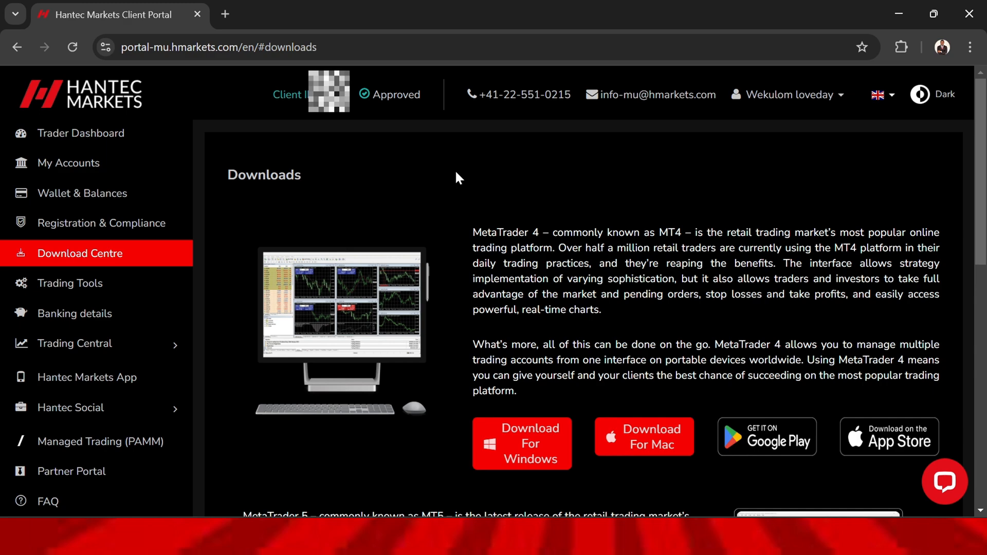
mouse_move(367, 156)
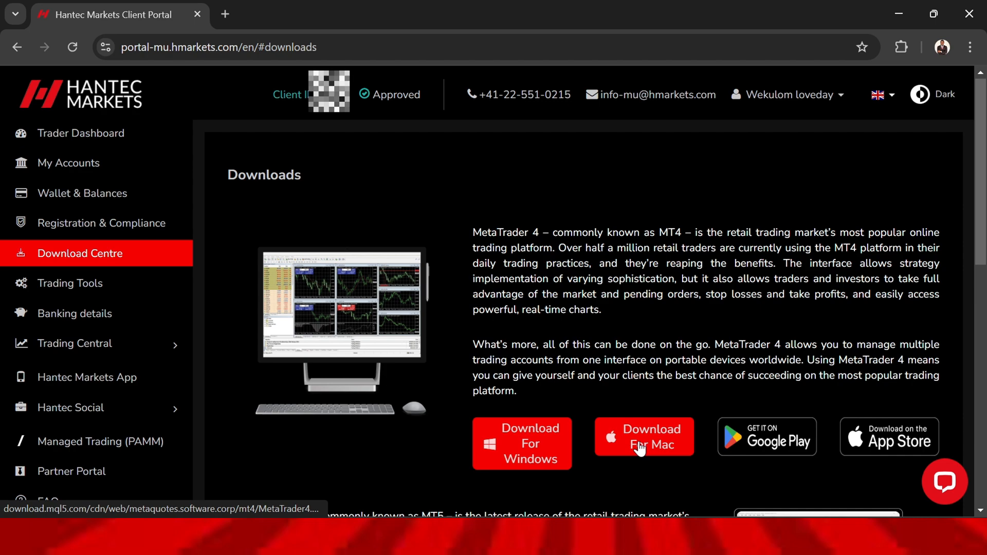
Step: Download the MetaTrader 5 Windows installer from the Download Centre's MetaTrader 5 section
scroll("down", 3)
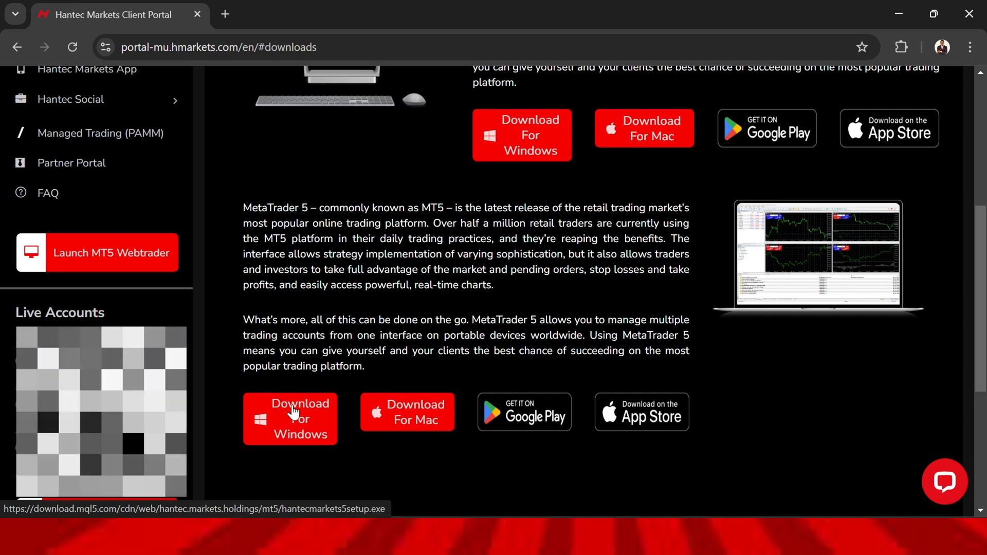
left_click(290, 418)
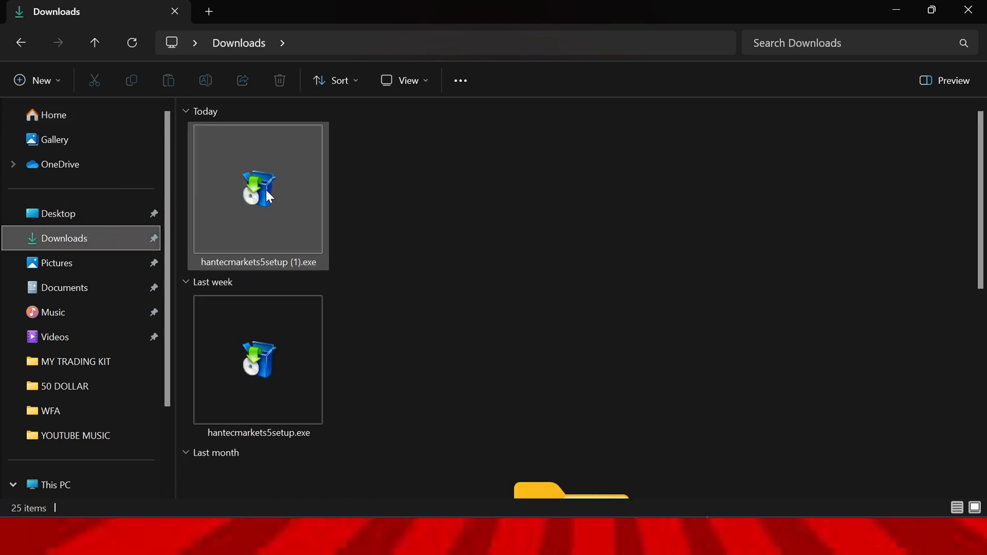
Step: Run hantecmarkets5setup (1).exe from Downloads and finish the Hantec MetaTrader 5 installation
left_click(257, 195)
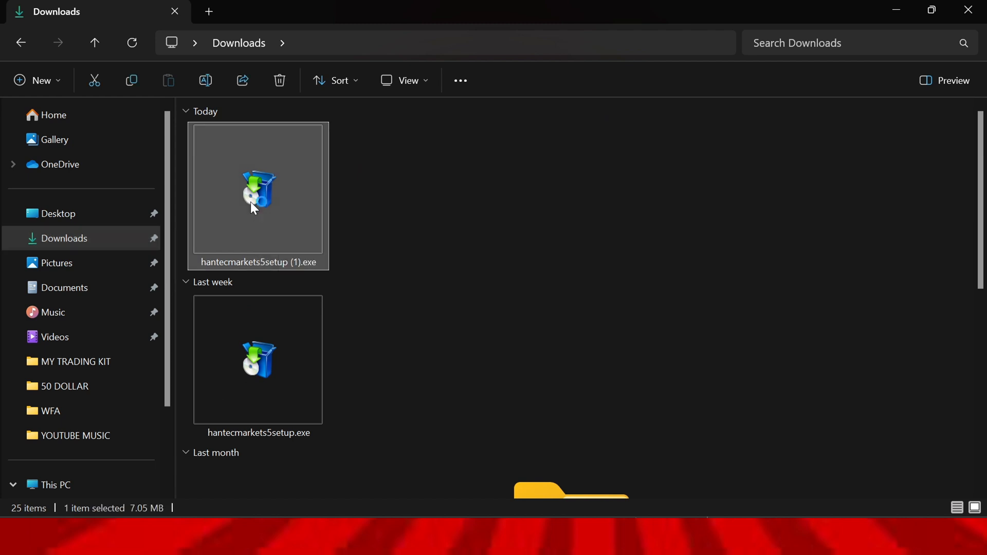
double_click(257, 189)
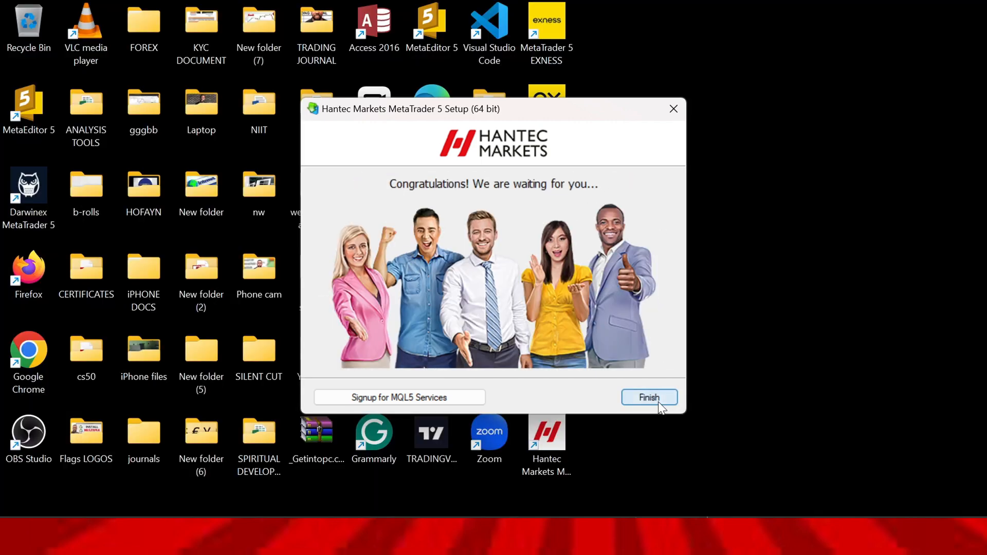
left_click(648, 397)
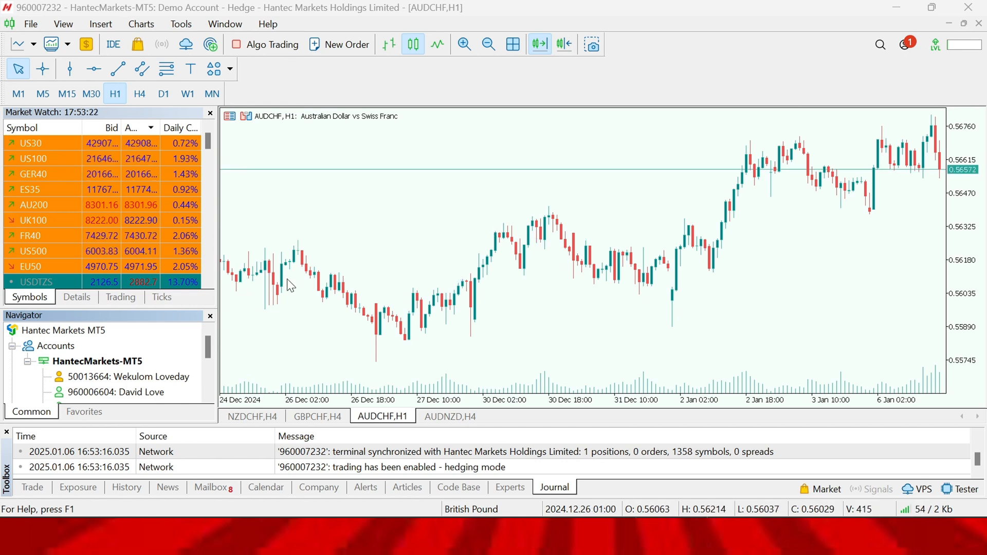
mouse_move(613, 247)
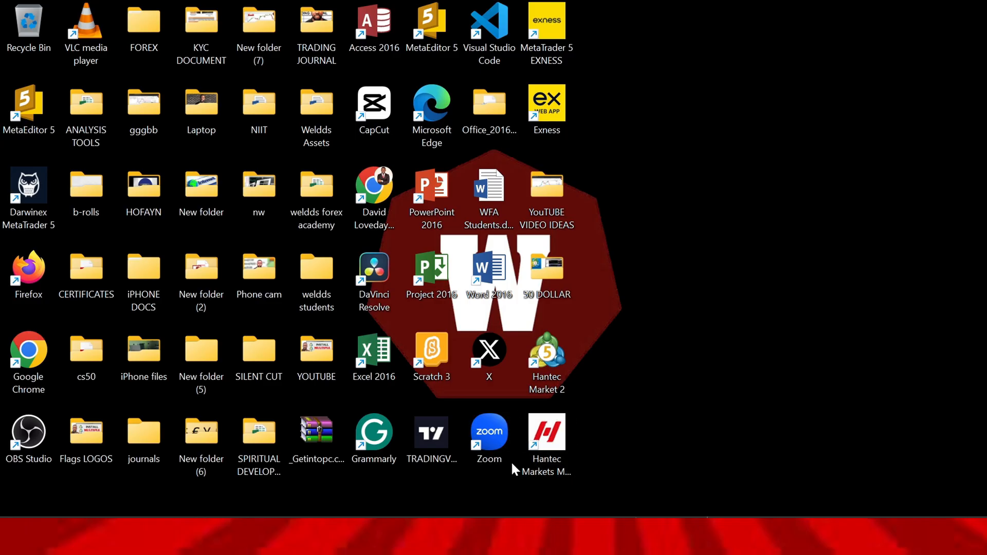
Step: Close the terminal that opened after setup and return to the Downloads folder
left_click(545, 434)
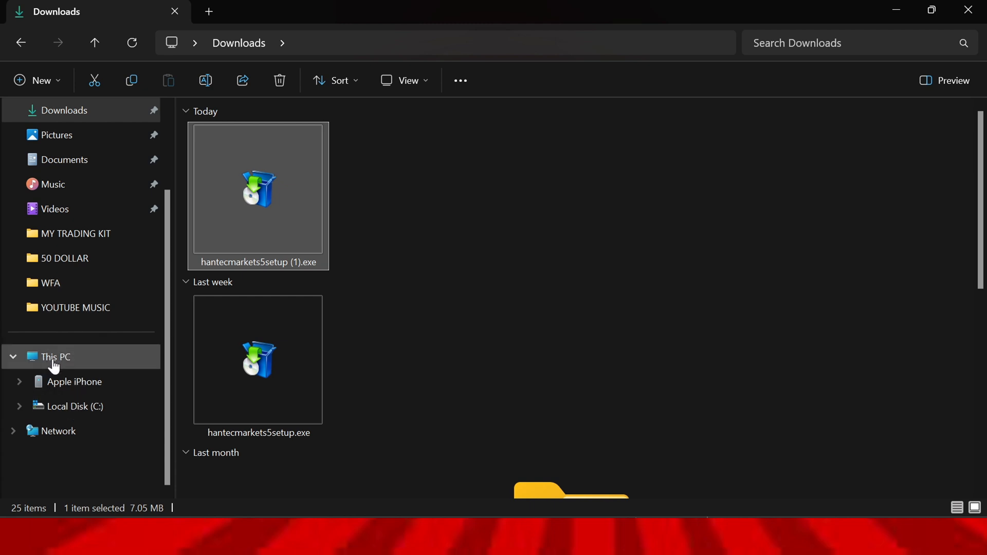
Step: Navigate This PC > Local Disk (C:) > Program Files and select the Hantec Markets MetaTrader 5 folder
left_click(56, 357)
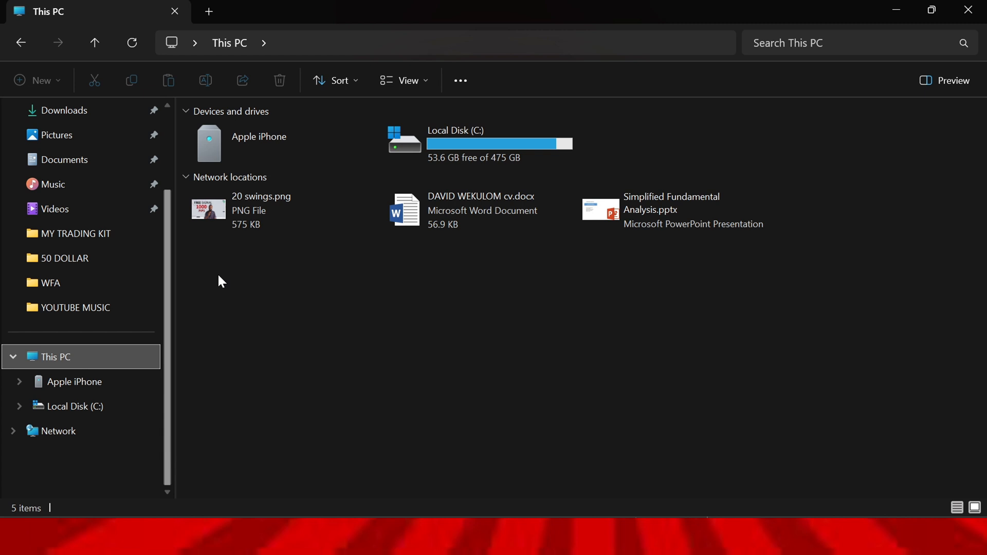
mouse_move(466, 140)
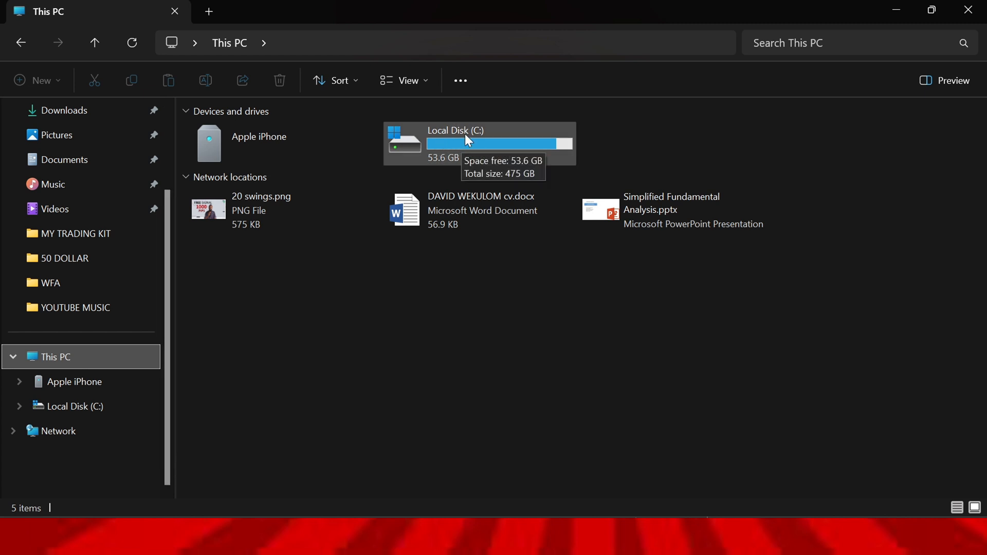
double_click(478, 144)
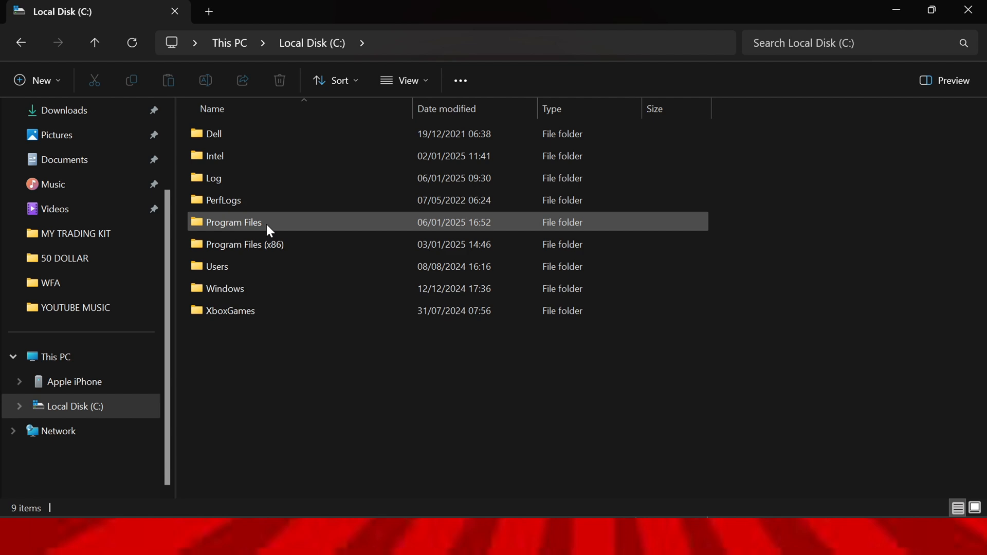
double_click(233, 222)
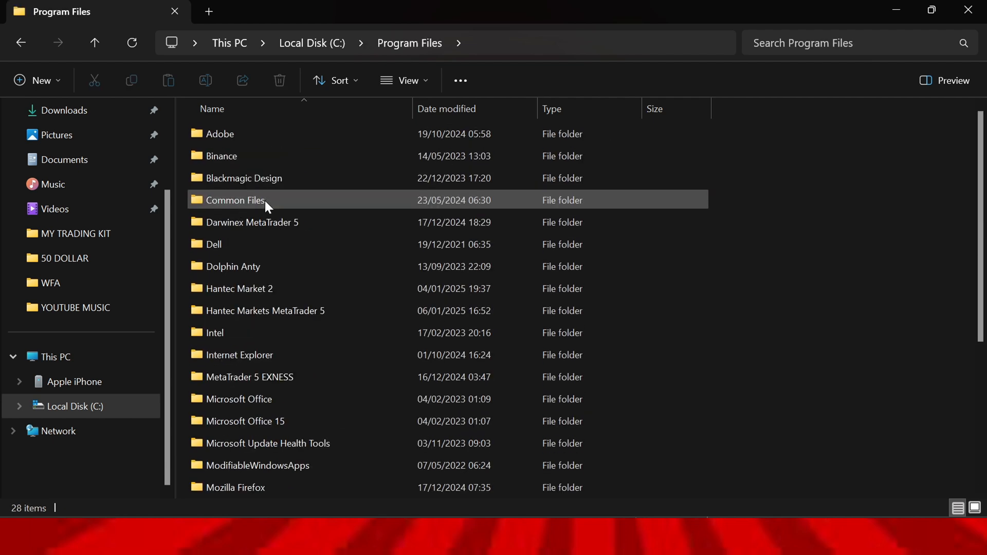
mouse_move(284, 222)
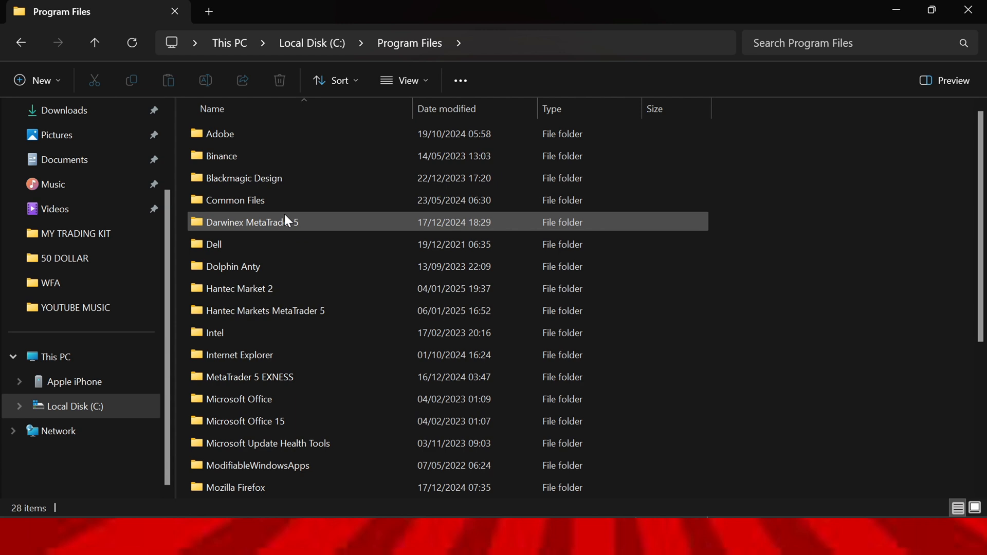
scroll("down", 3)
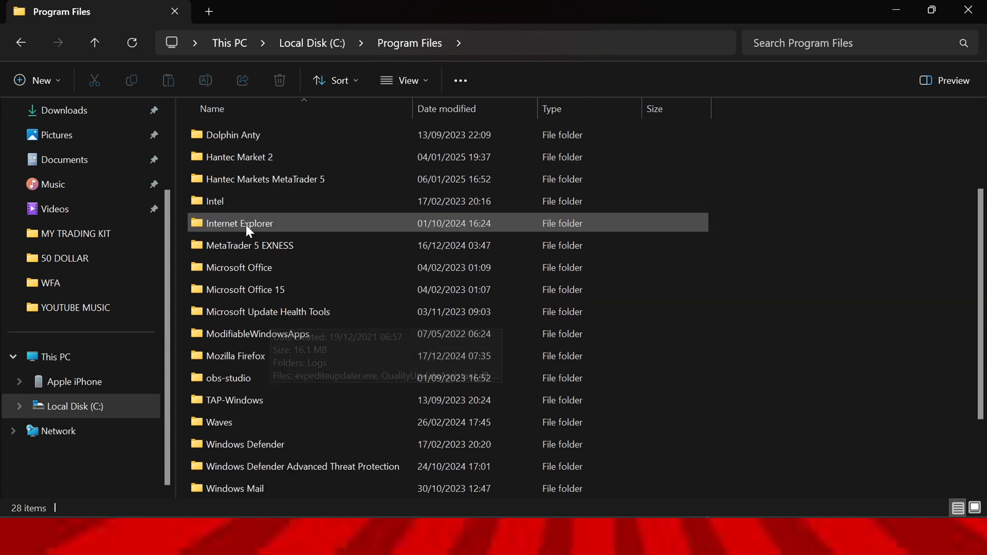
mouse_move(264, 179)
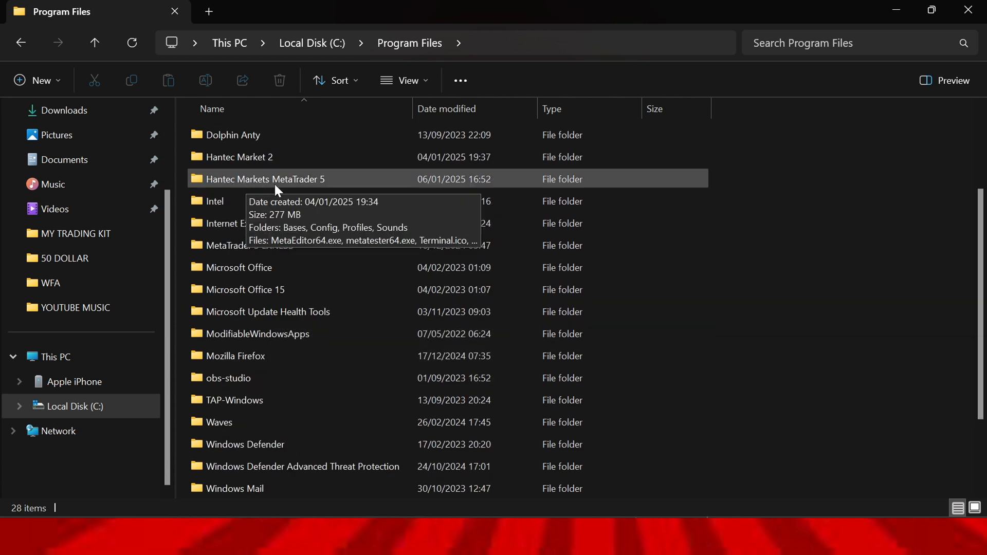
mouse_move(344, 184)
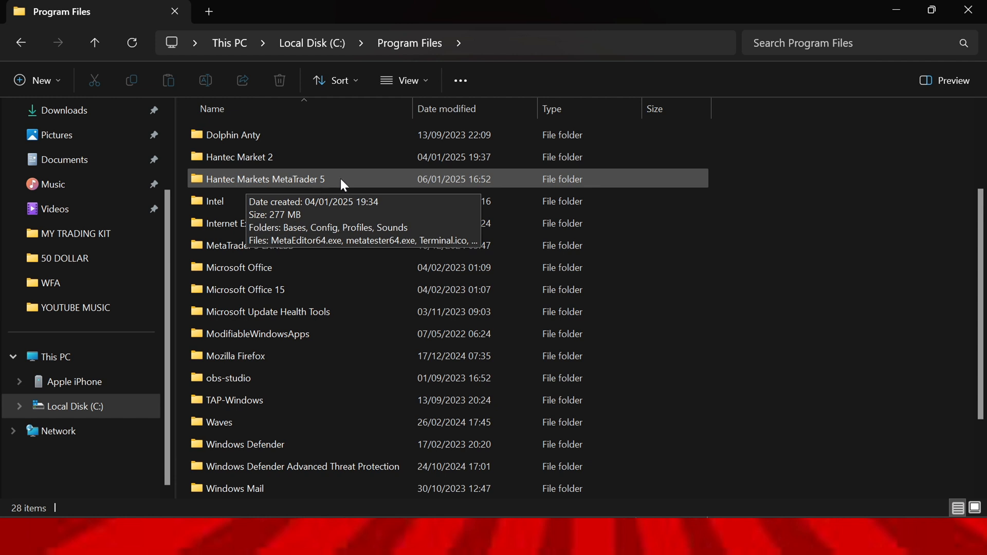
left_click(265, 179)
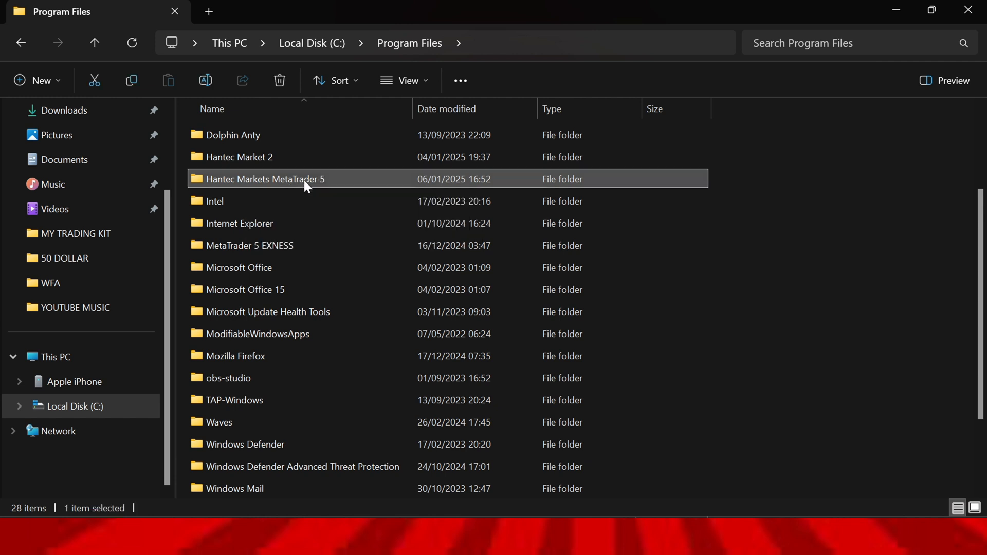
Step: Copy the Hantec Markets MetaTrader 5 folder, paste it into Program Files and grant administrator permission
right_click(273, 178)
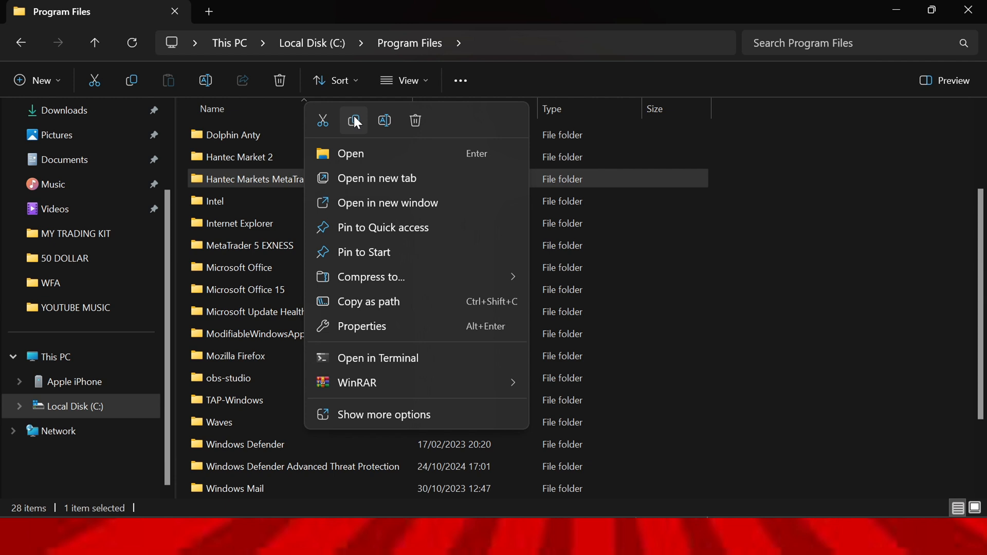
left_click(838, 181)
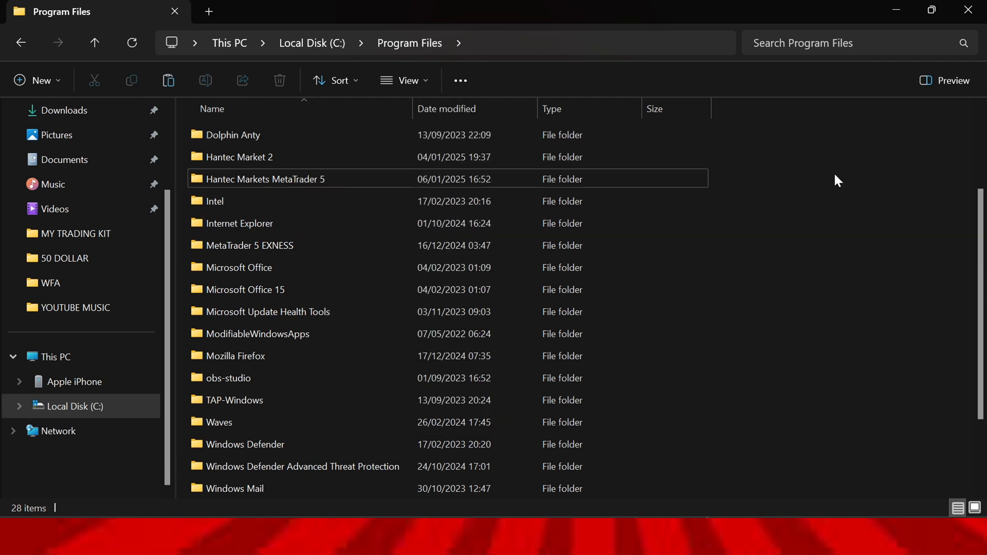
mouse_move(784, 167)
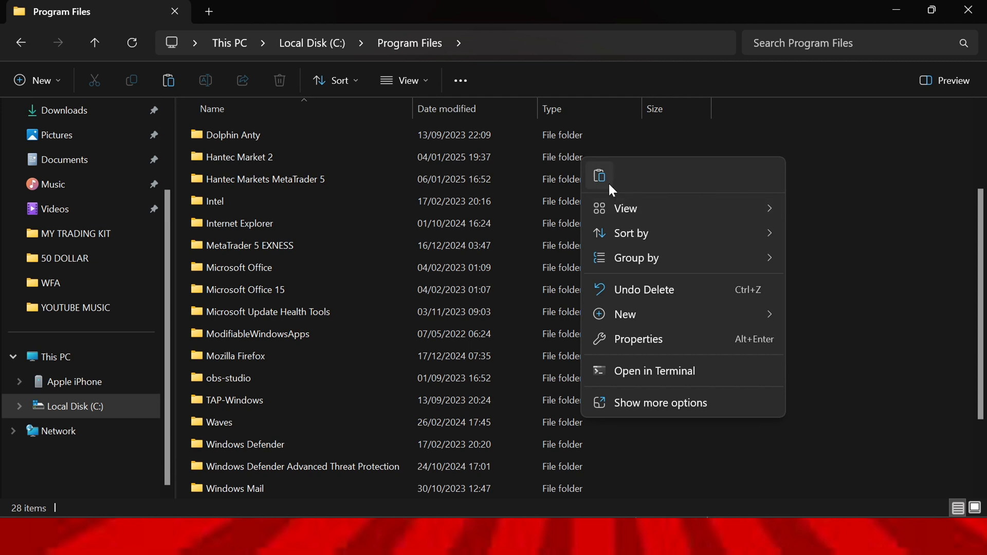
left_click(598, 176)
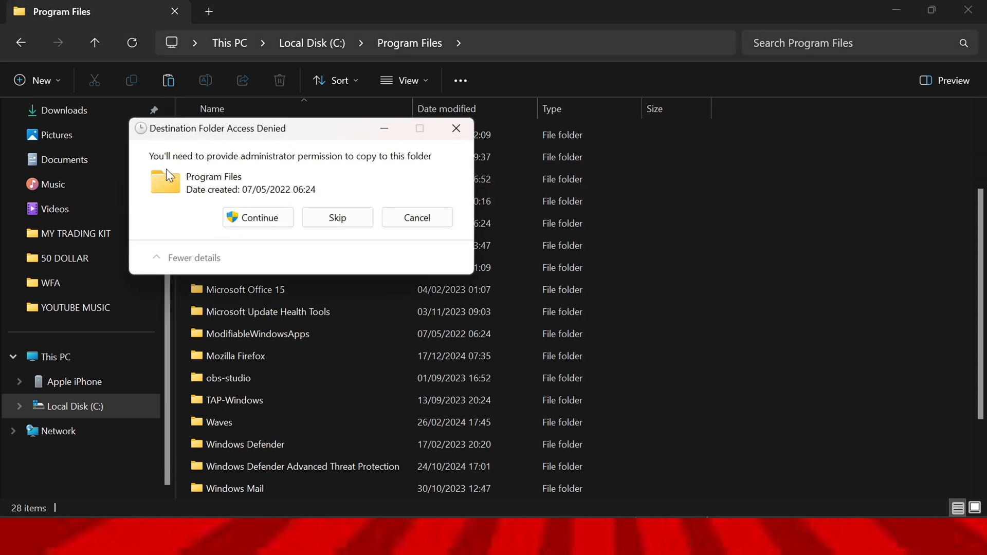
mouse_move(296, 170)
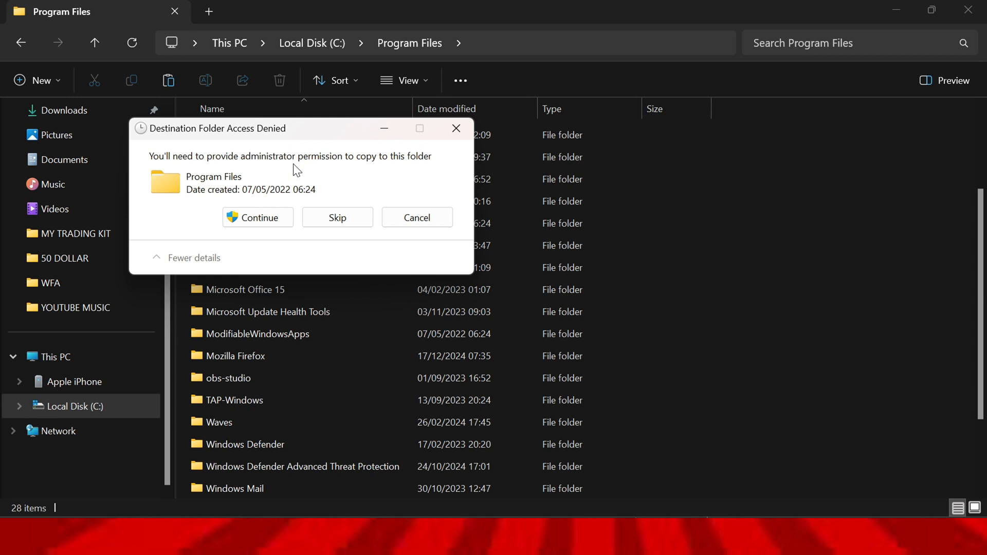
mouse_move(408, 169)
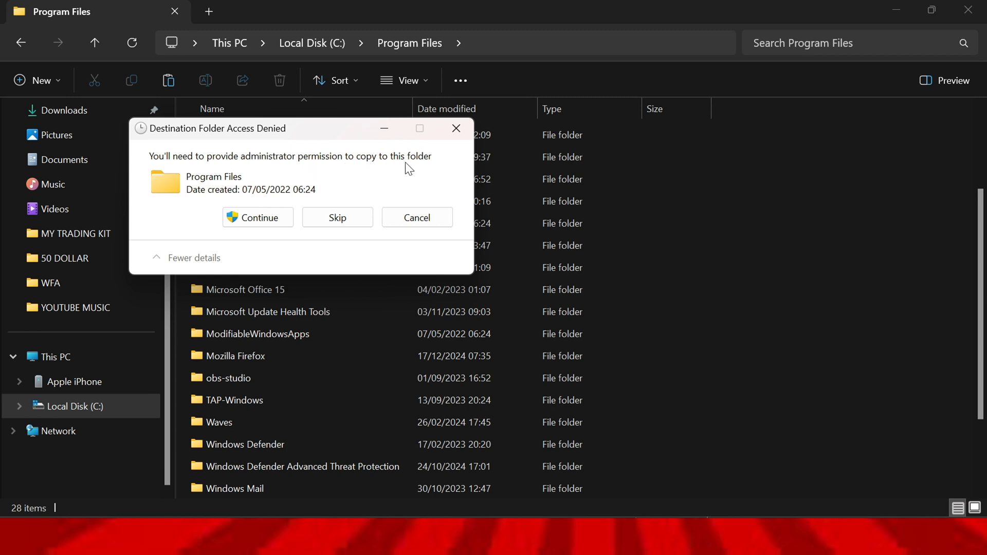
left_click(256, 217)
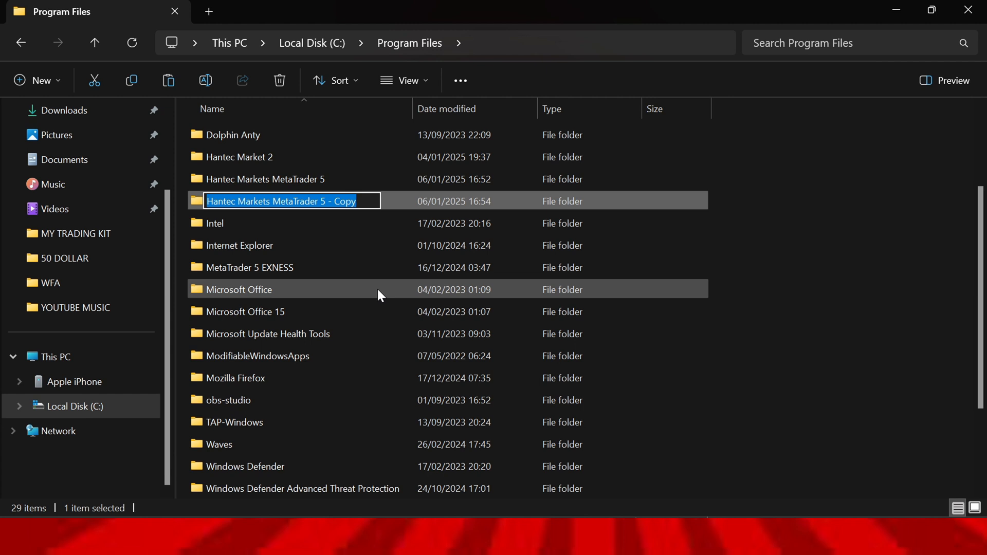
Step: Rename the duplicated '- Copy' folder to HANTEC 2
type("HANTEC")
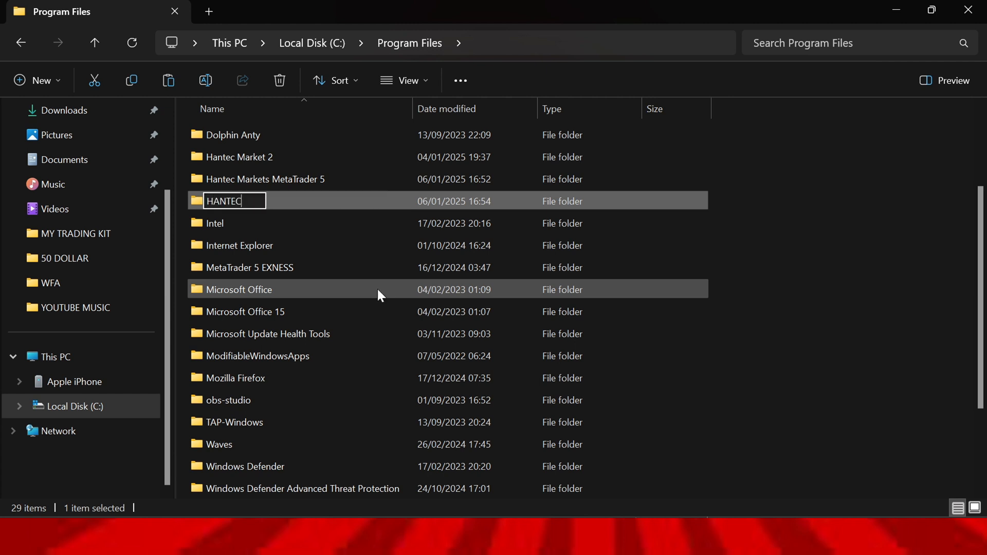
type("2")
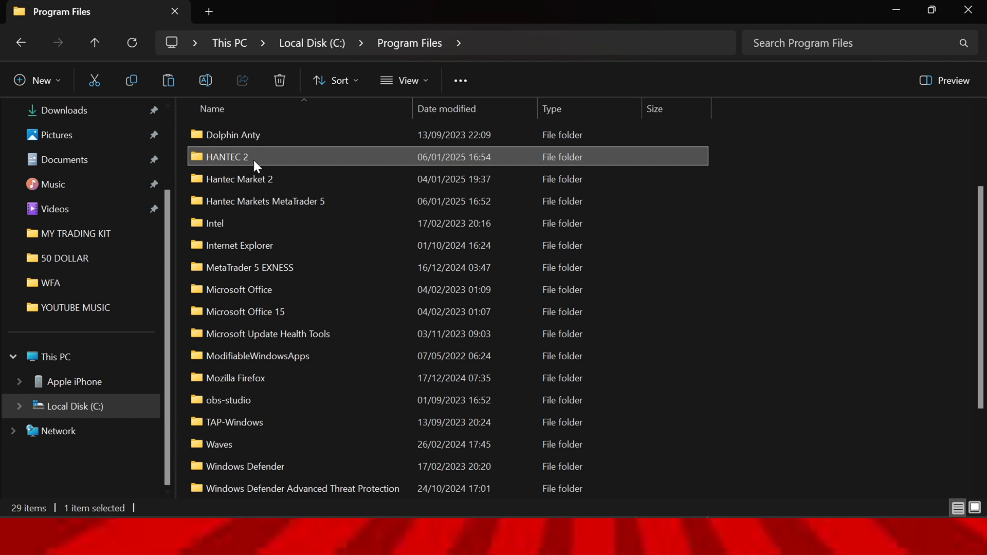
mouse_move(305, 207)
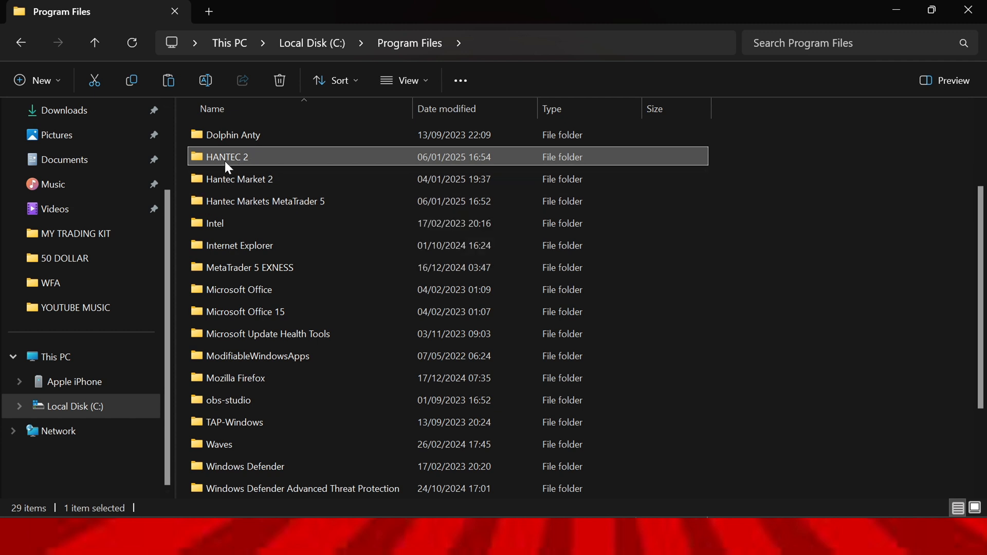
mouse_move(246, 163)
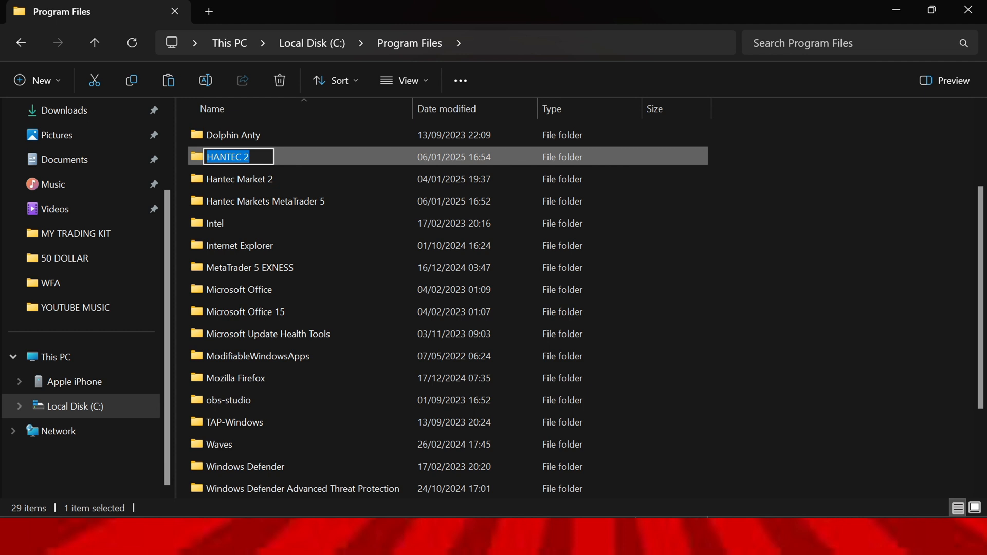
Step: Open the HANTEC 2 folder and select its terminal64.exe program
double_click(238, 156)
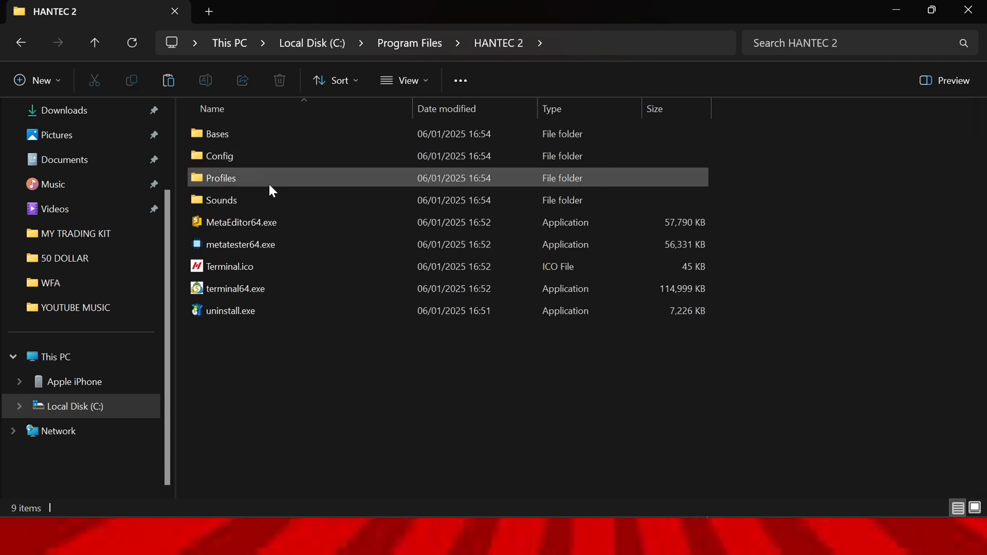
left_click(235, 288)
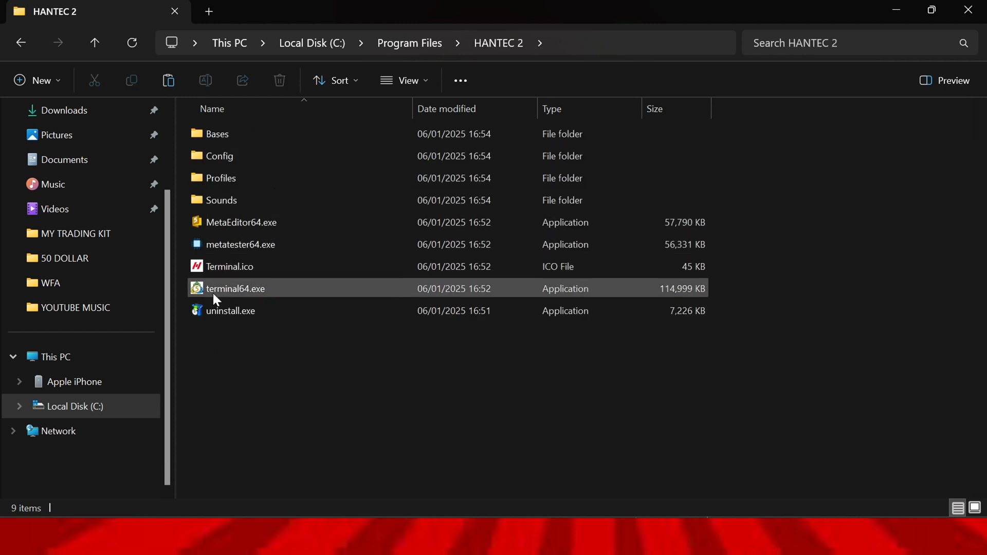
mouse_move(257, 291)
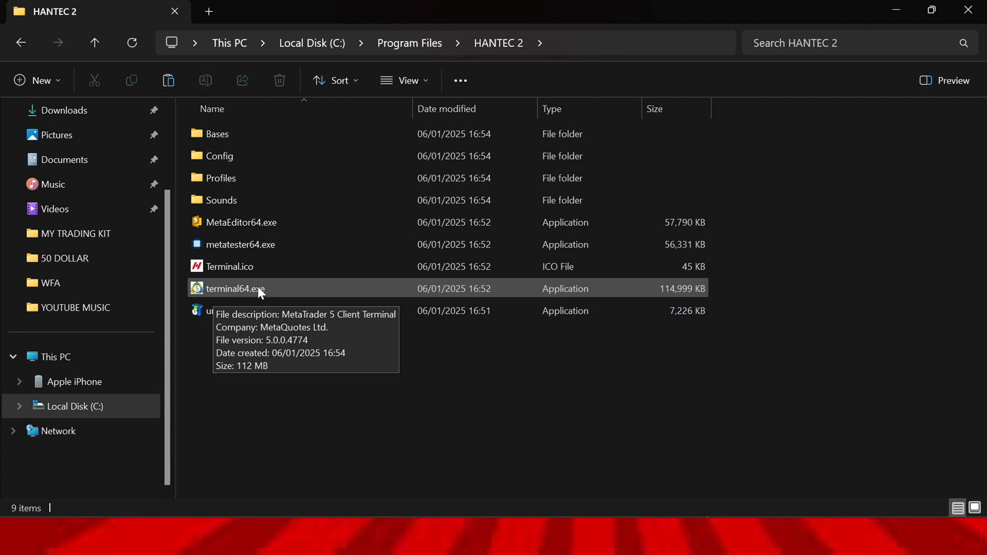
Step: Paste a desktop shortcut to HANTEC 2's terminal64.exe and rename it HANTEC 2
right_click(237, 288)
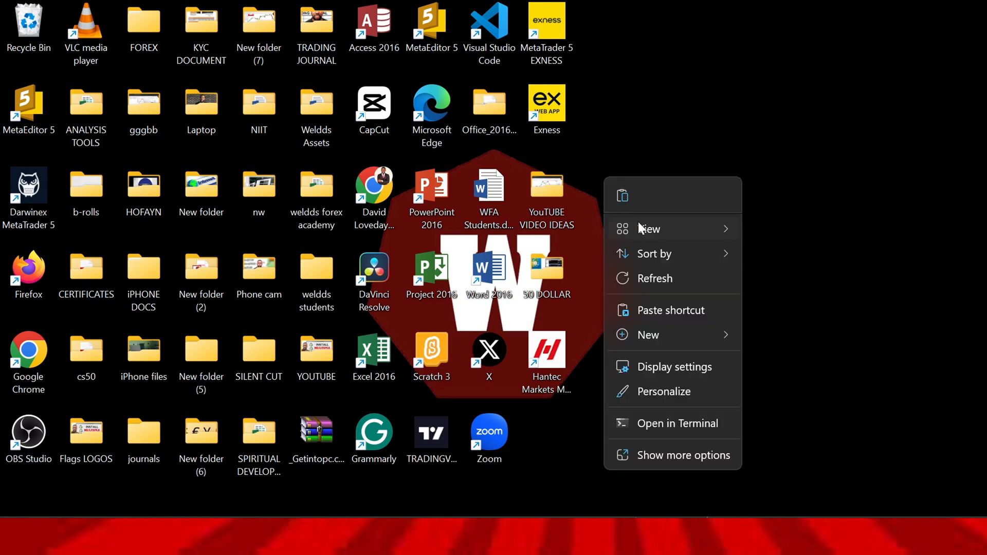
mouse_move(670, 310)
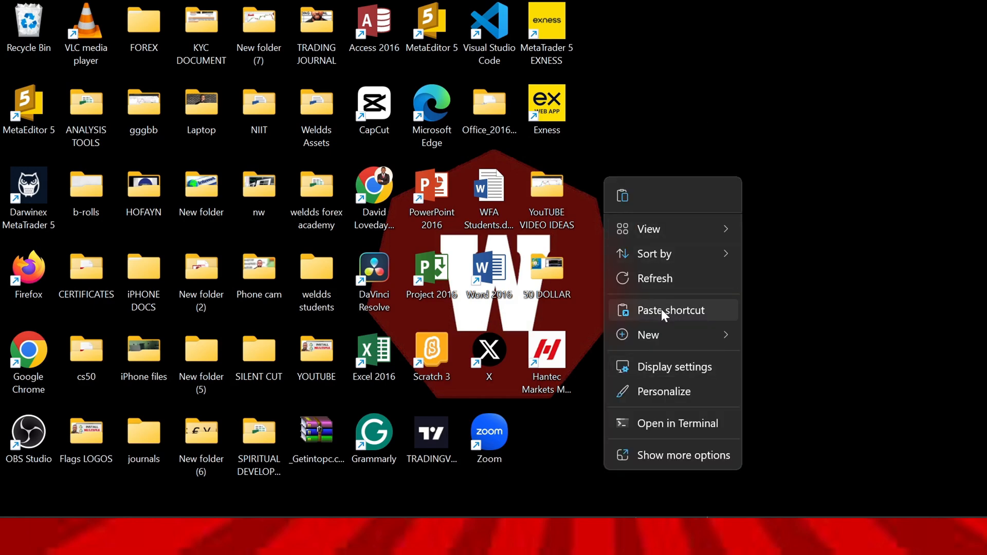
left_click(670, 309)
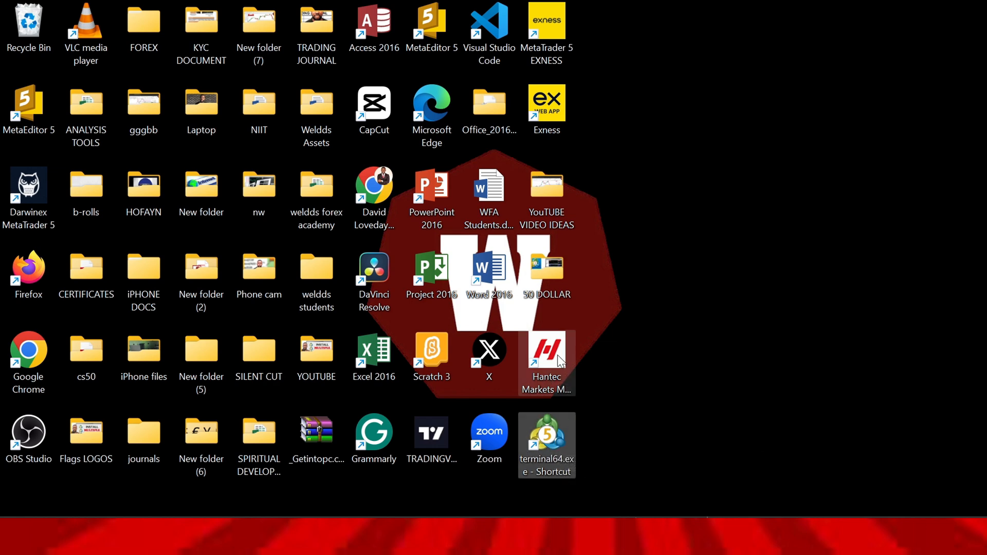
mouse_move(546, 447)
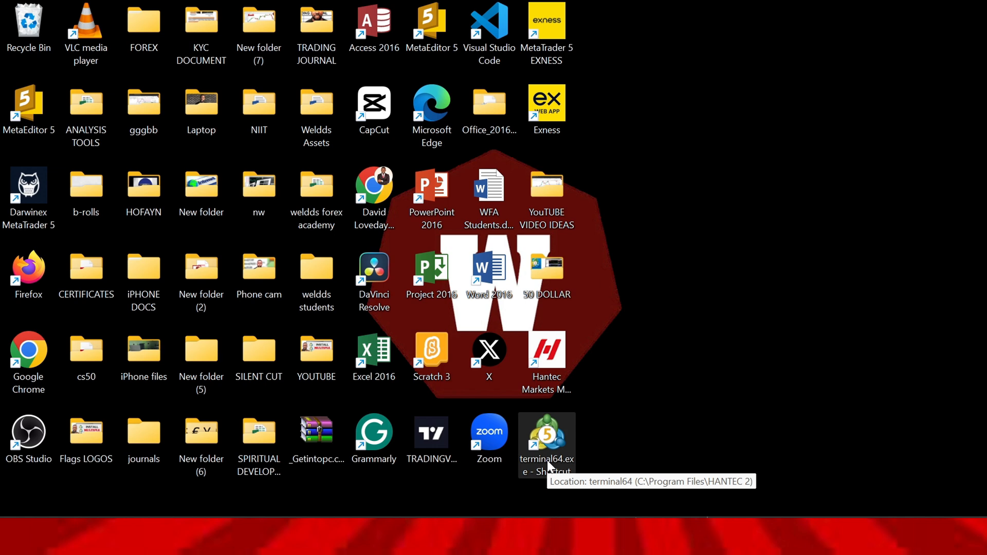
right_click(546, 434)
type("HANTEC")
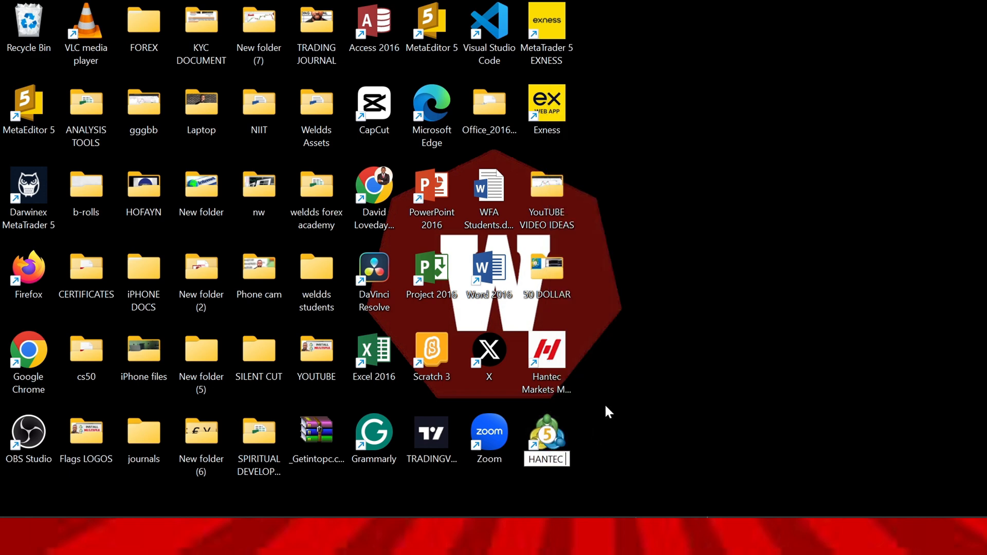
left_click(546, 439)
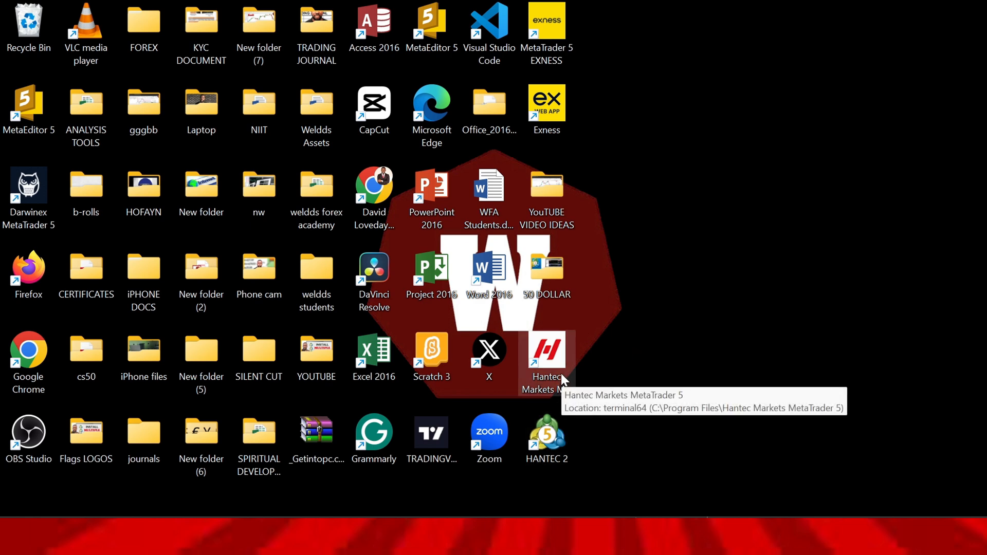
mouse_move(545, 439)
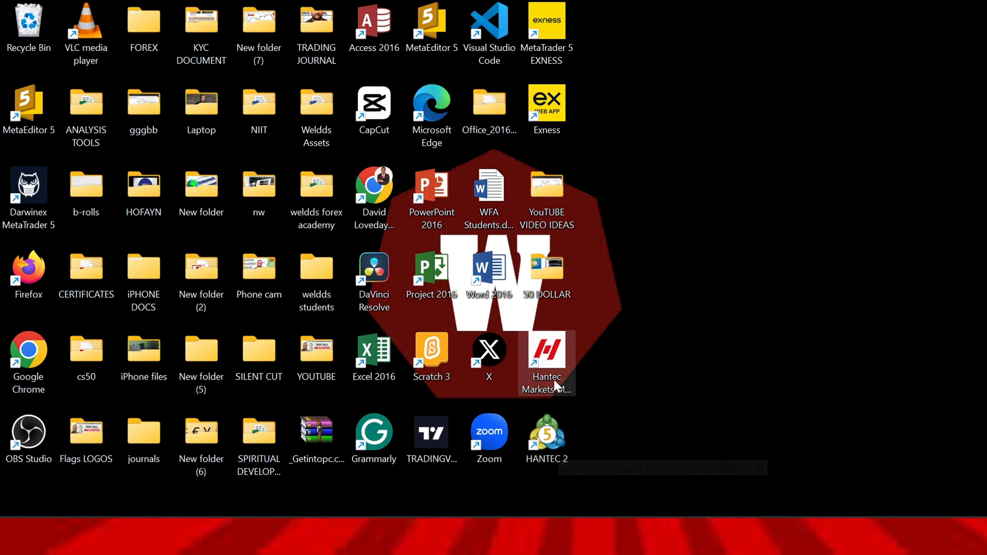
mouse_move(604, 402)
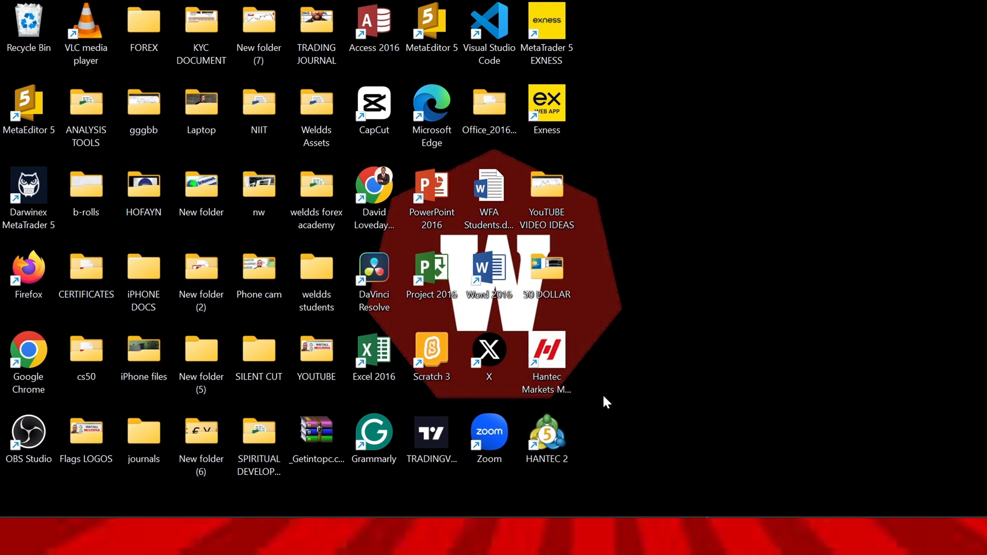
Step: Launch the original Hantec Markets MetaTrader 5 desktop shortcut and minimize its terminal
left_click(546, 350)
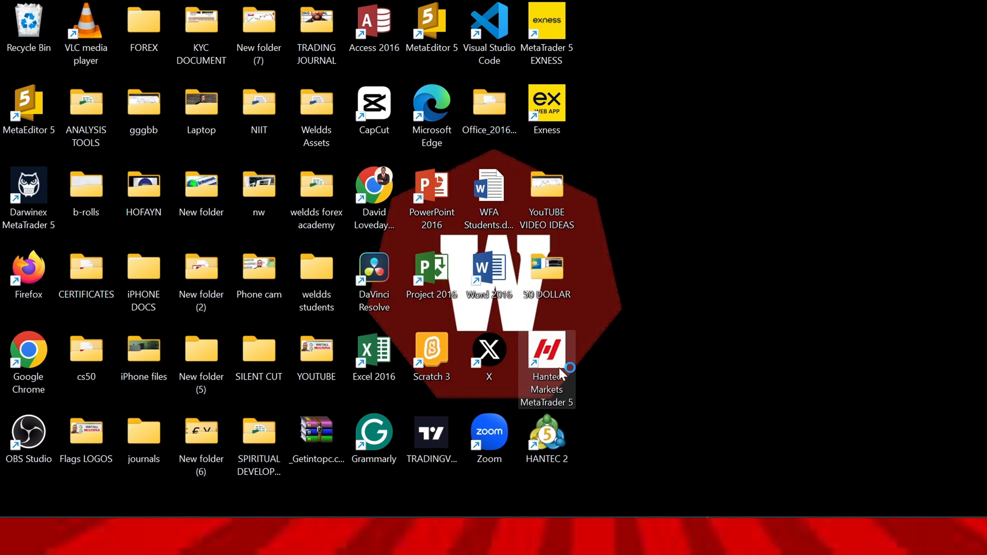
double_click(546, 350)
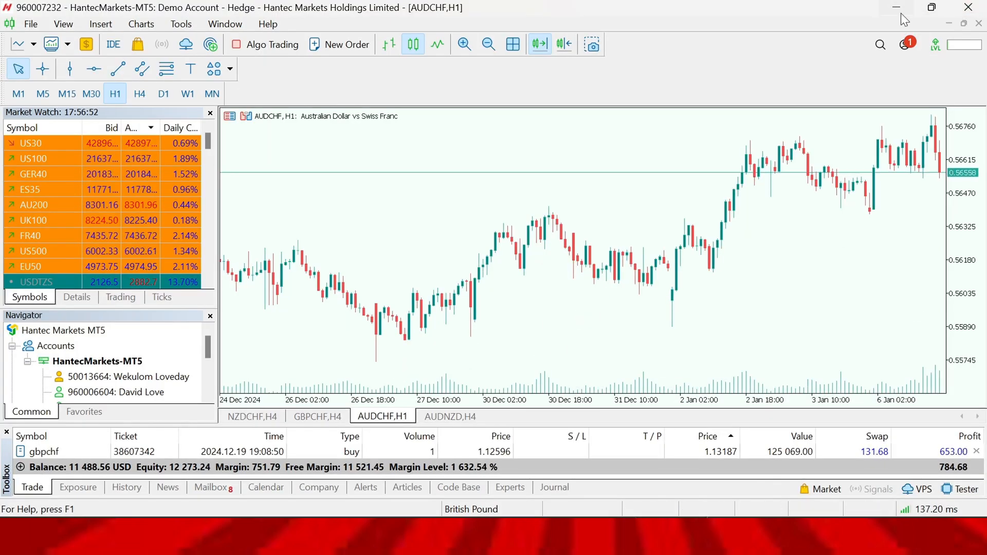
left_click(896, 7)
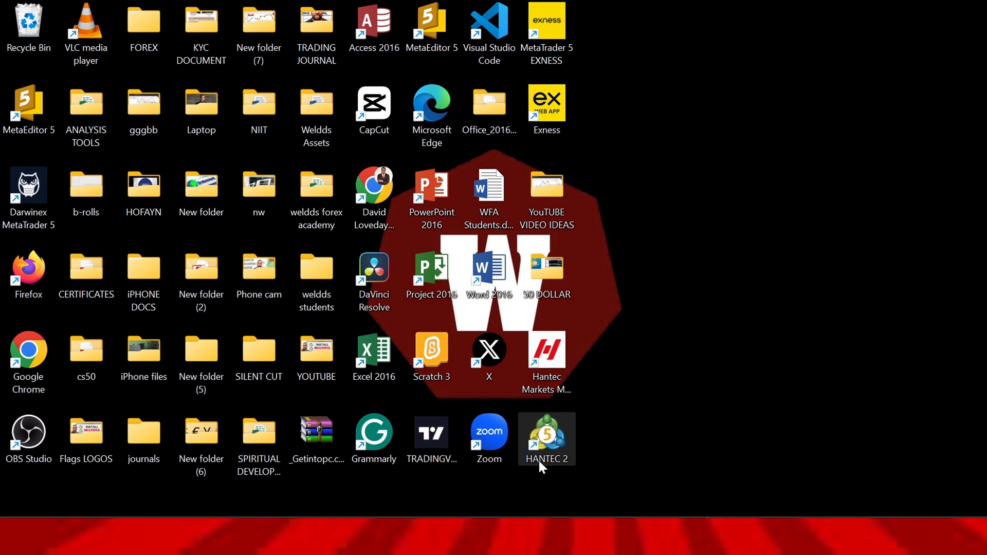
mouse_move(546, 439)
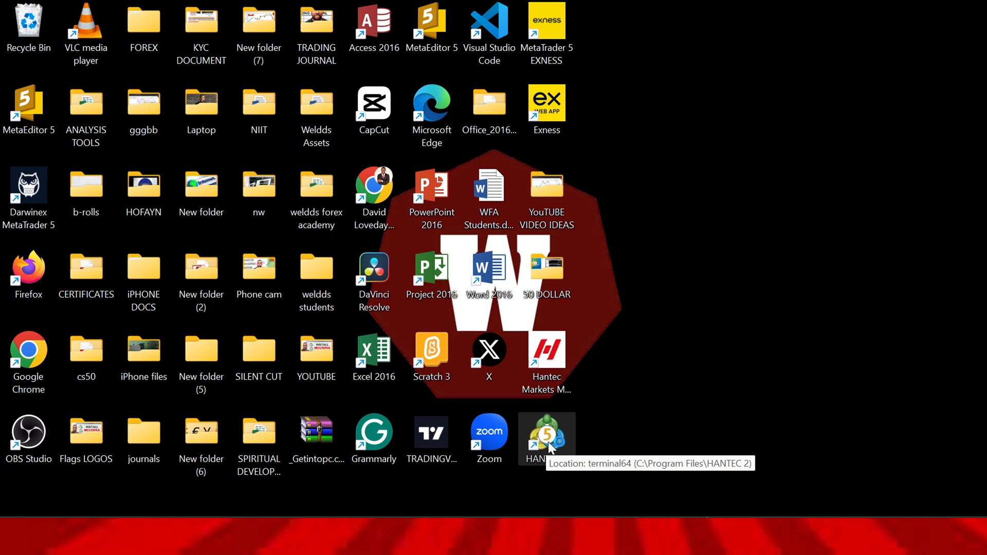
Step: Launch the HANTEC 2 shortcut, dismiss the Open an Account wizard and maximize the EURUSD chart
double_click(546, 433)
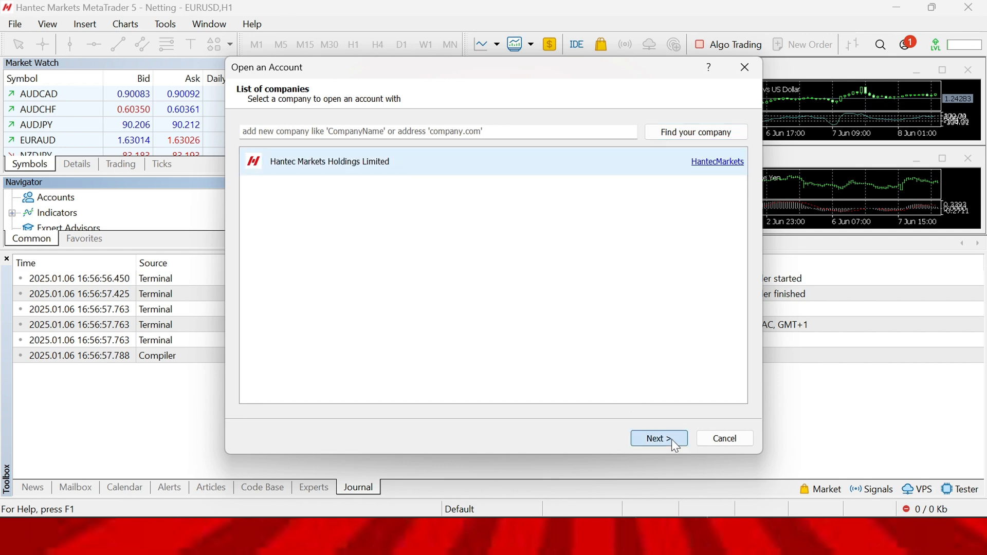
left_click(722, 438)
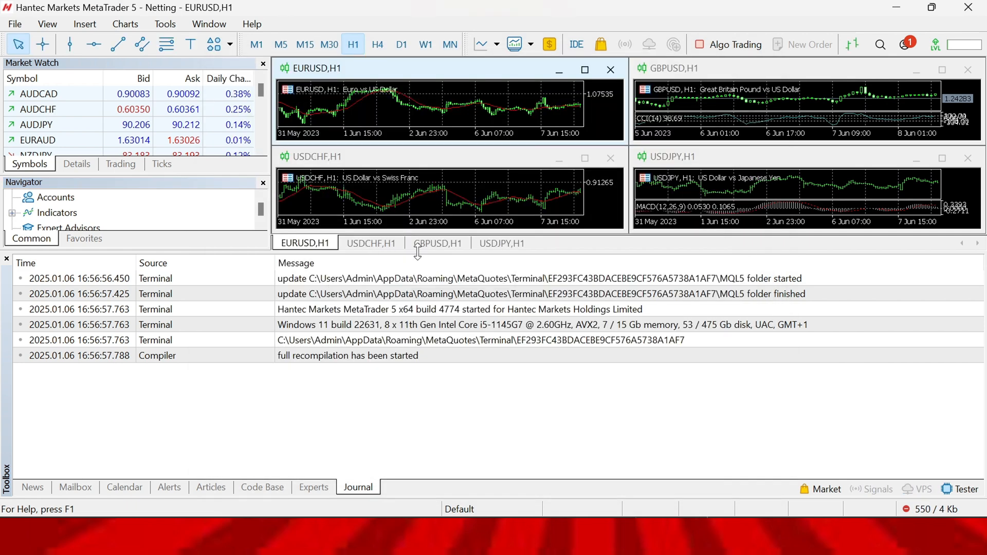
left_click(584, 69)
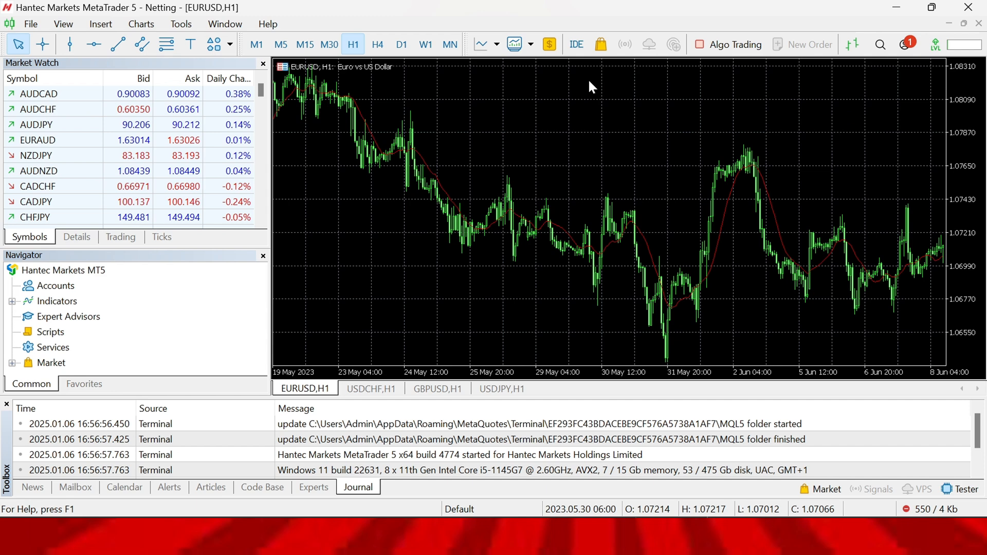
Step: Request Login to Trade Account from Navigator's Accounts, then return to the HANTEC 2 folder window
left_click(30, 23)
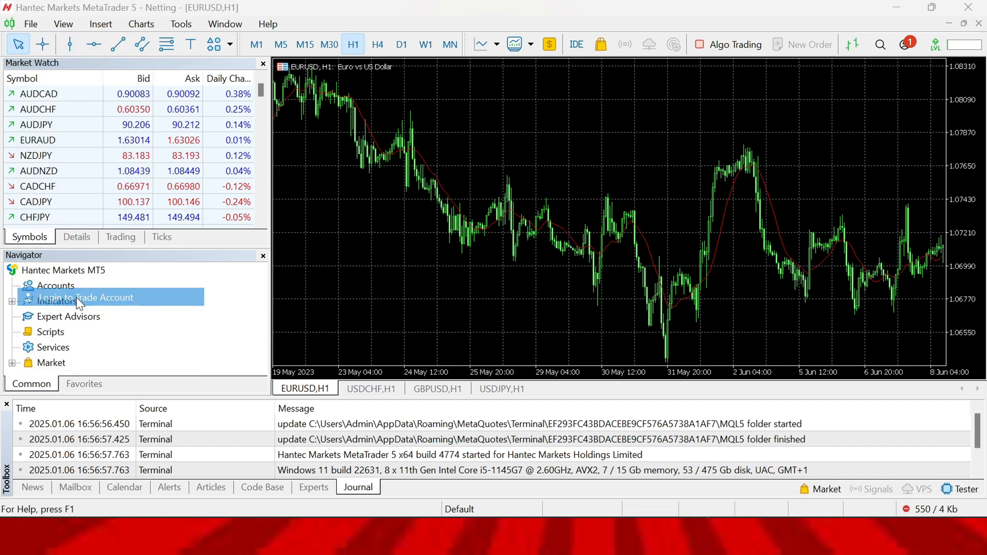
double_click(87, 297)
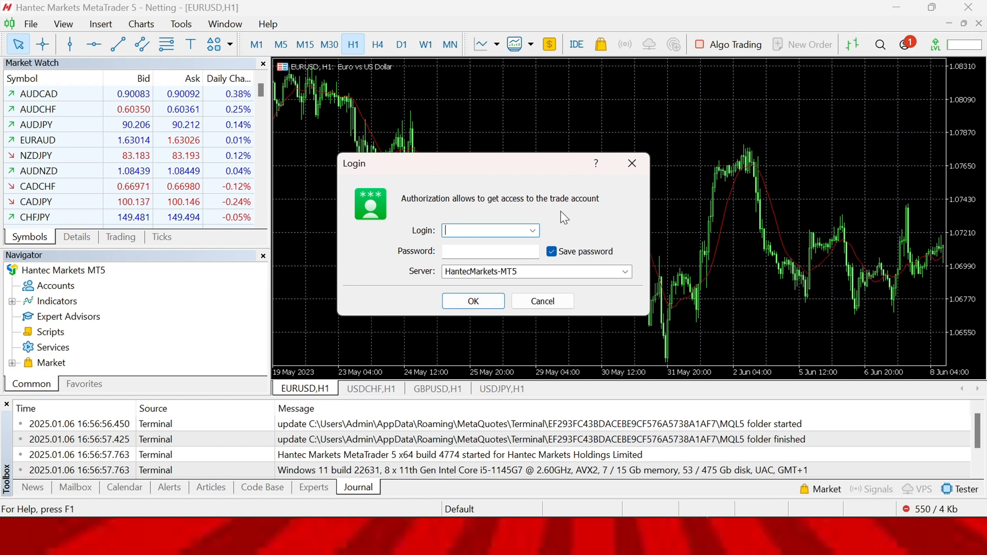
left_click(541, 301)
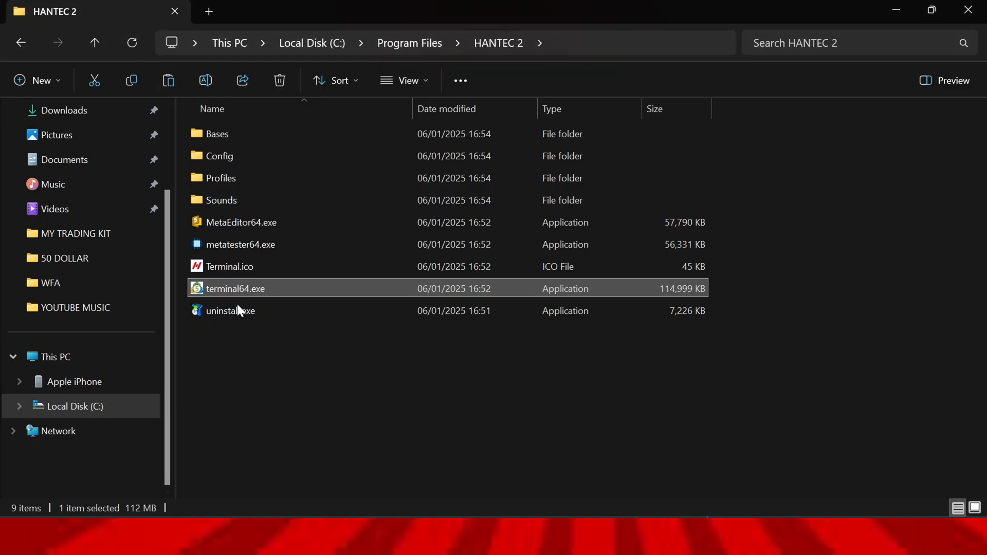
Step: Navigate back up to Local Disk (C:), into Program Files, and pick the Hantec Markets MetaTrader 5 folder
left_click(20, 42)
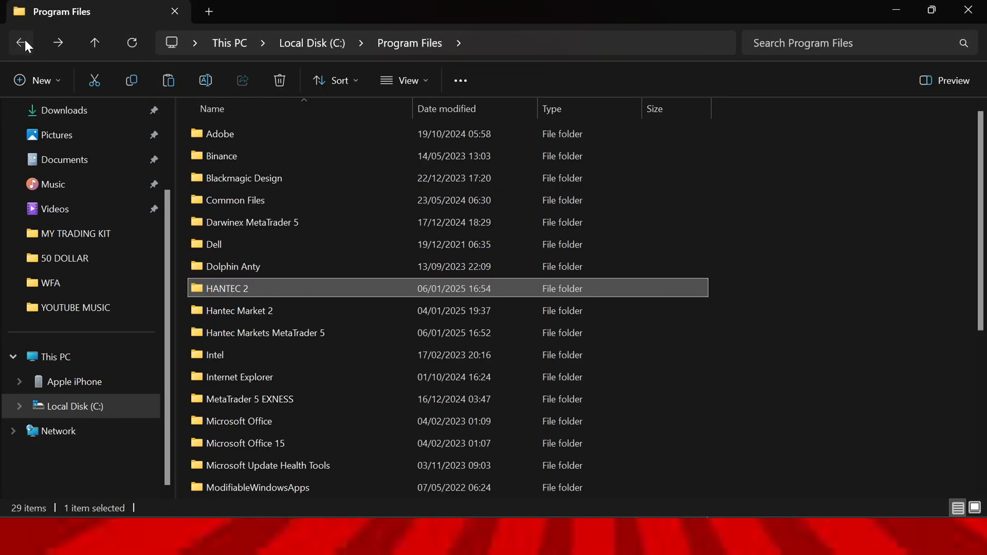
left_click(21, 43)
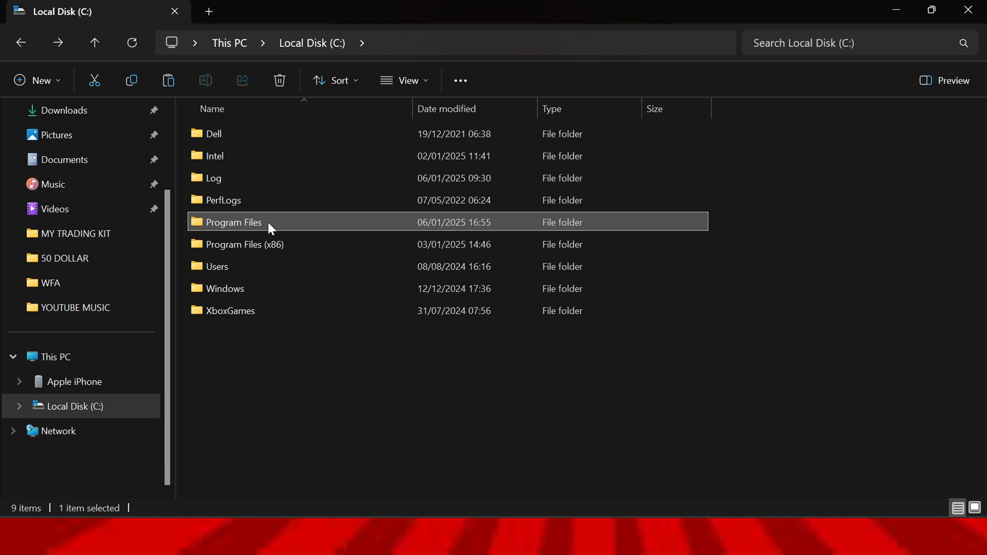
double_click(233, 222)
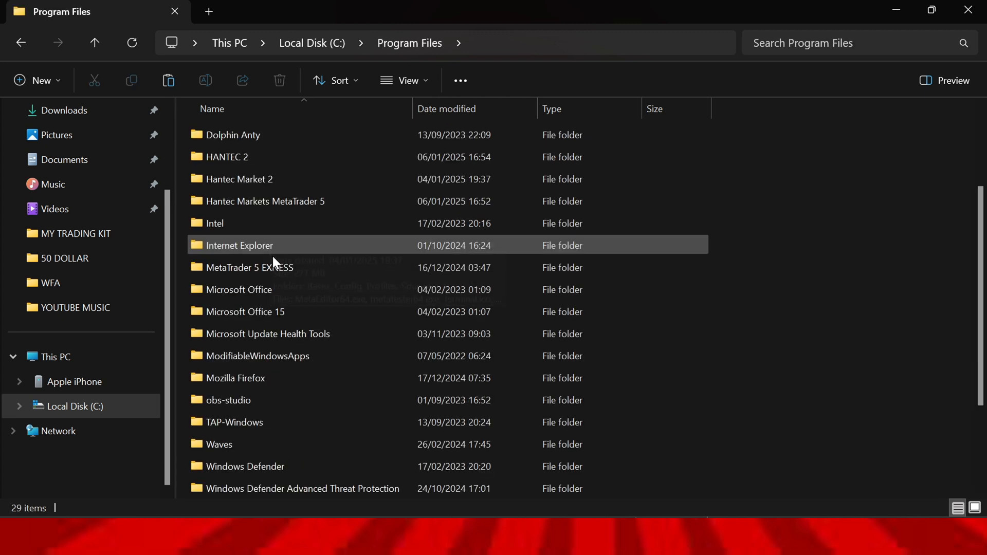
left_click(264, 201)
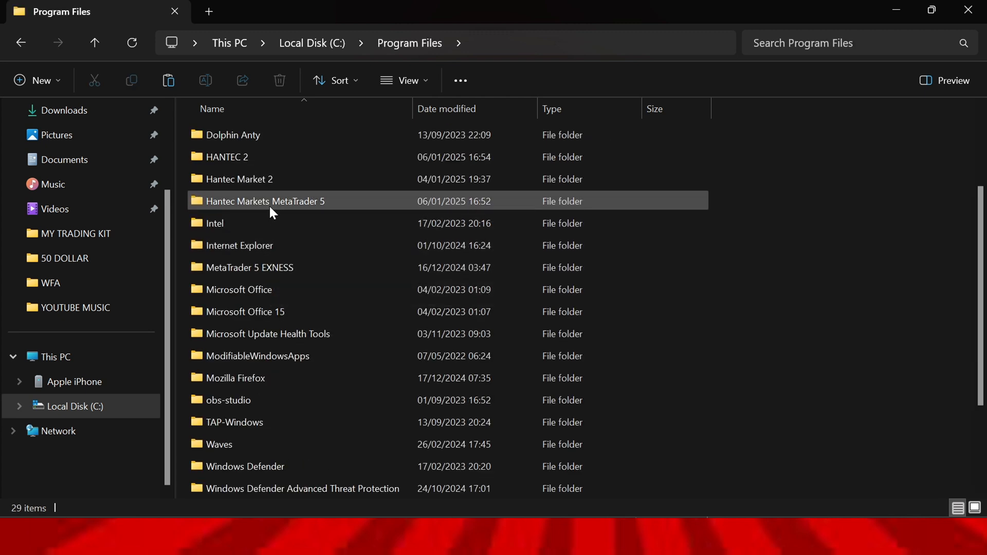
mouse_move(296, 205)
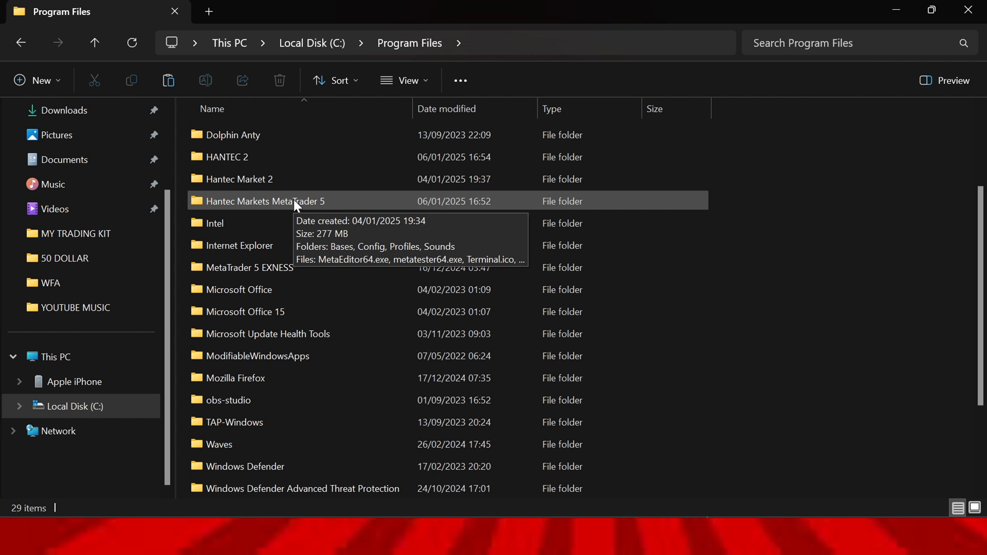